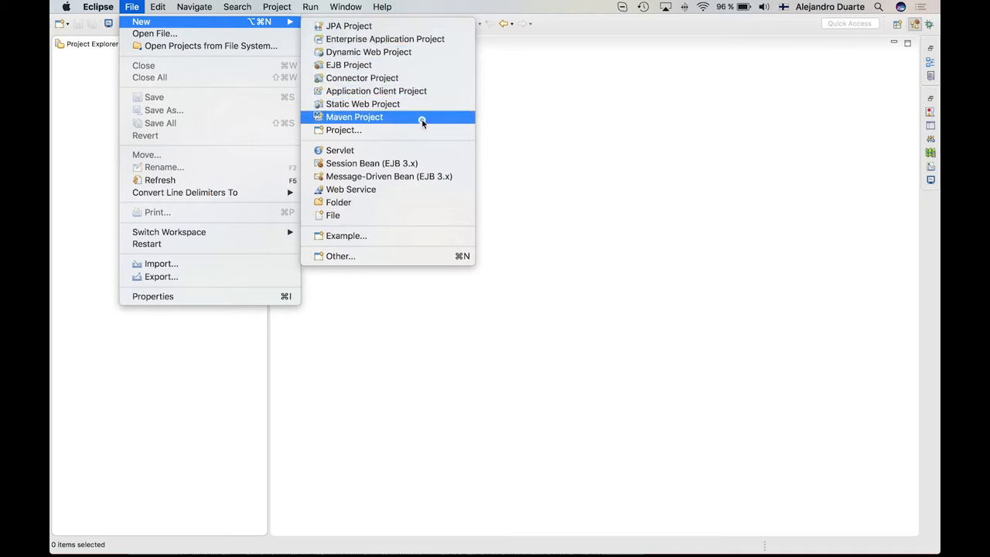
# Step: Start a new Maven project and filter the archetypes by 'vaadin'
pyautogui.click(353, 117)
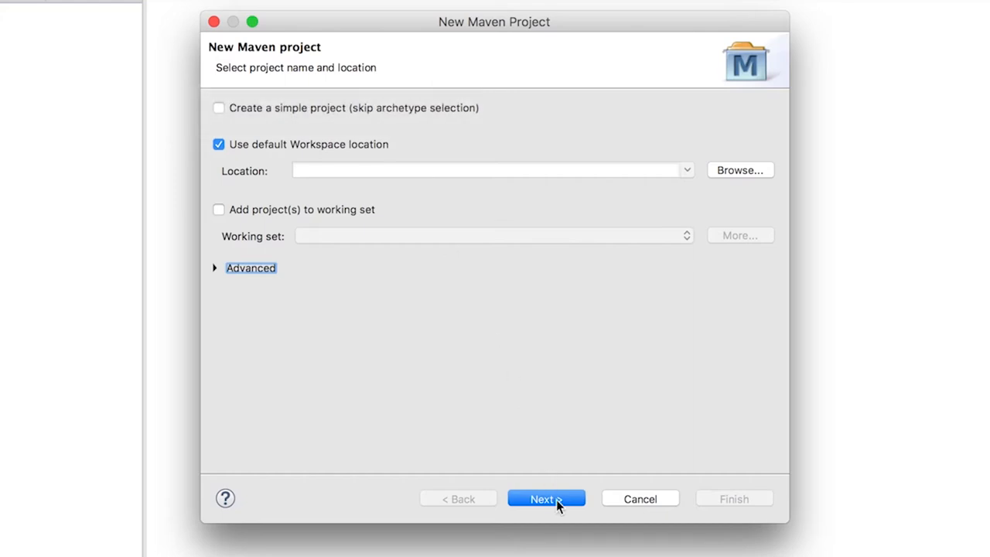
pyautogui.click(547, 498)
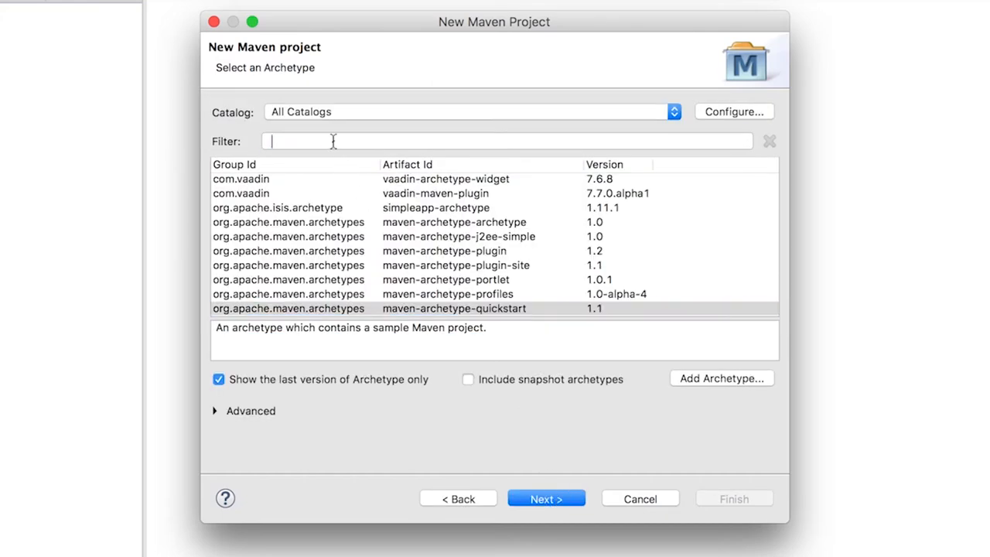
pyautogui.write('vaadin')
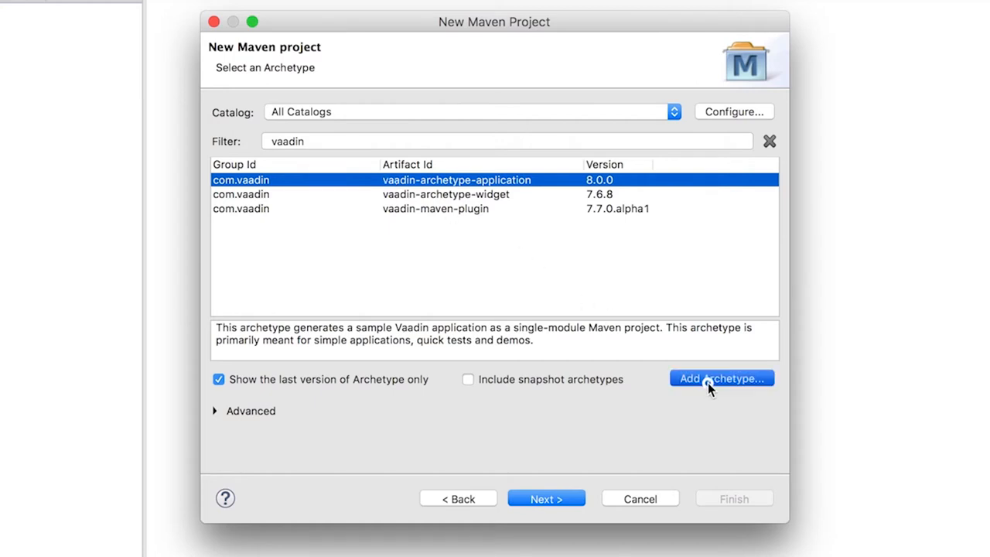
# Step: Add the archetype com.vaadin:vaadin-archetype-application, version 8.0.0
pyautogui.click(722, 378)
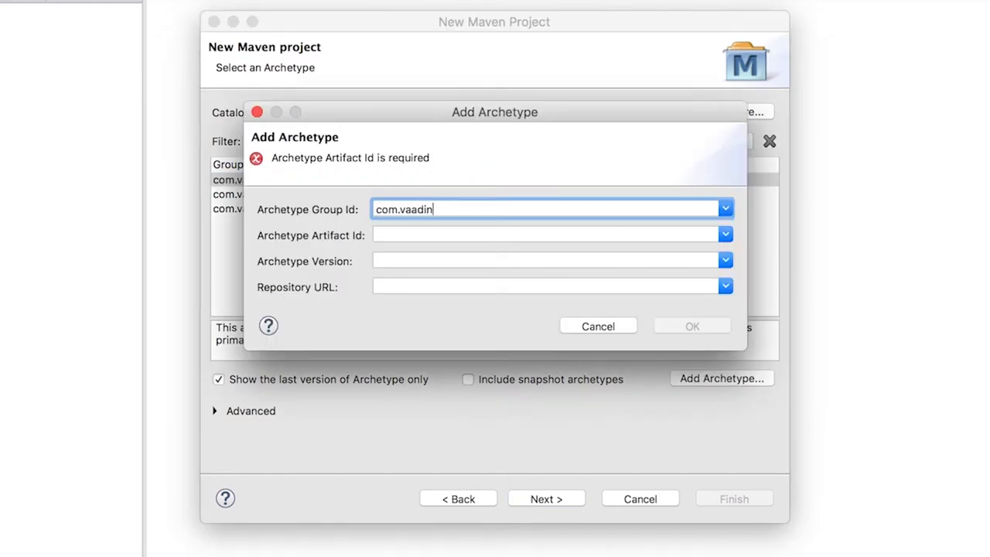
pyautogui.write('vaadin-archetype-application')
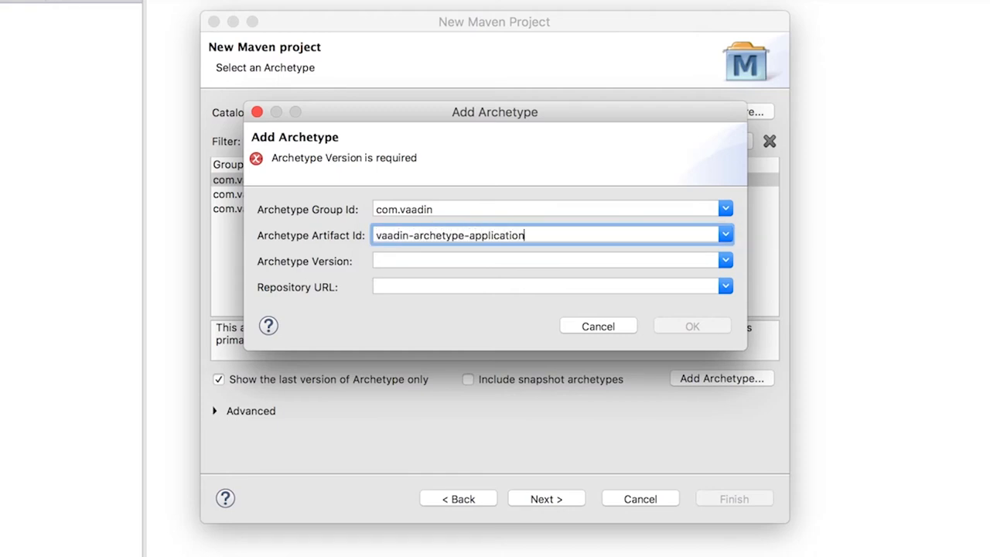
pyautogui.write('8.0.0')
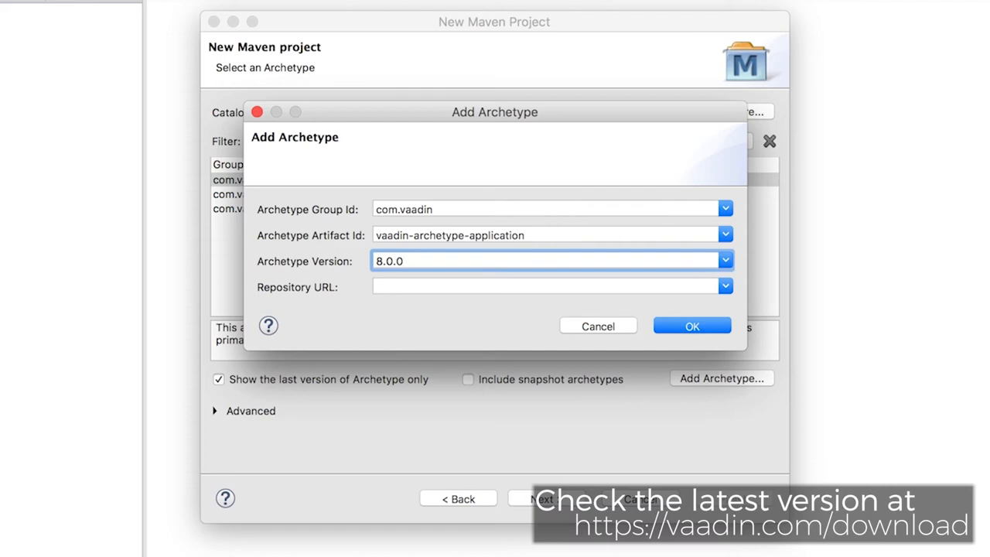
pyautogui.click(692, 326)
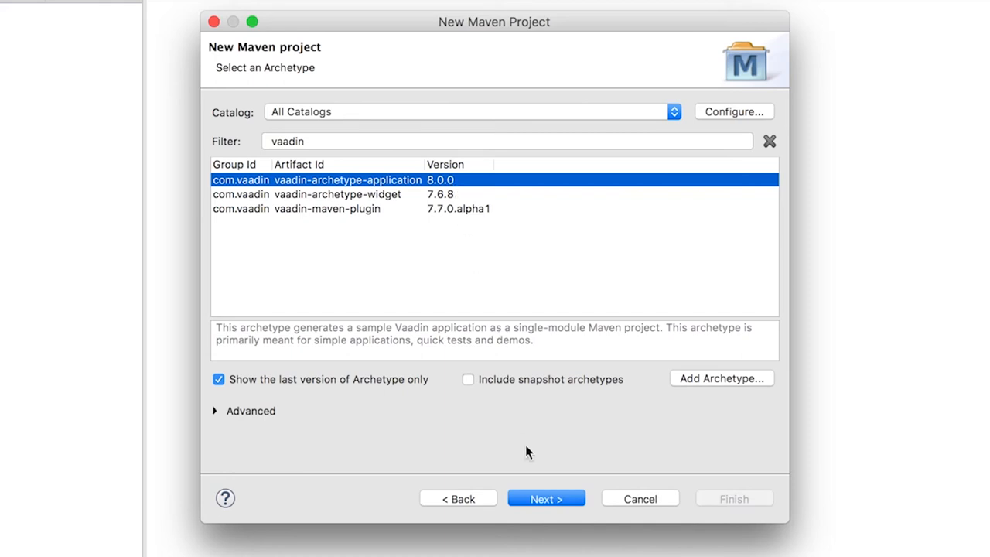
# Step: Enter 'app' as the Artifact Id and generate the project from the Vaadin archetype
pyautogui.click(546, 498)
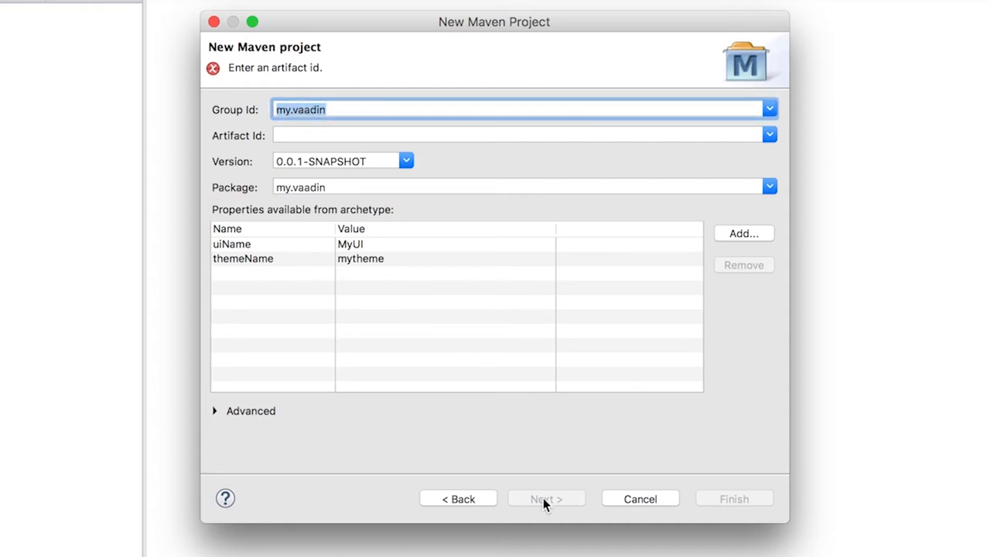
pyautogui.click(522, 134)
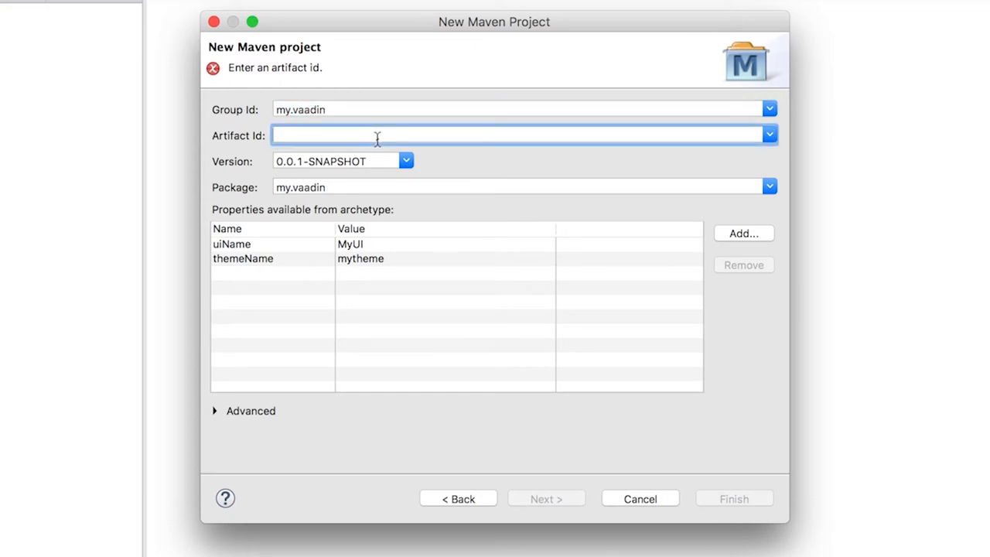
pyautogui.write('app')
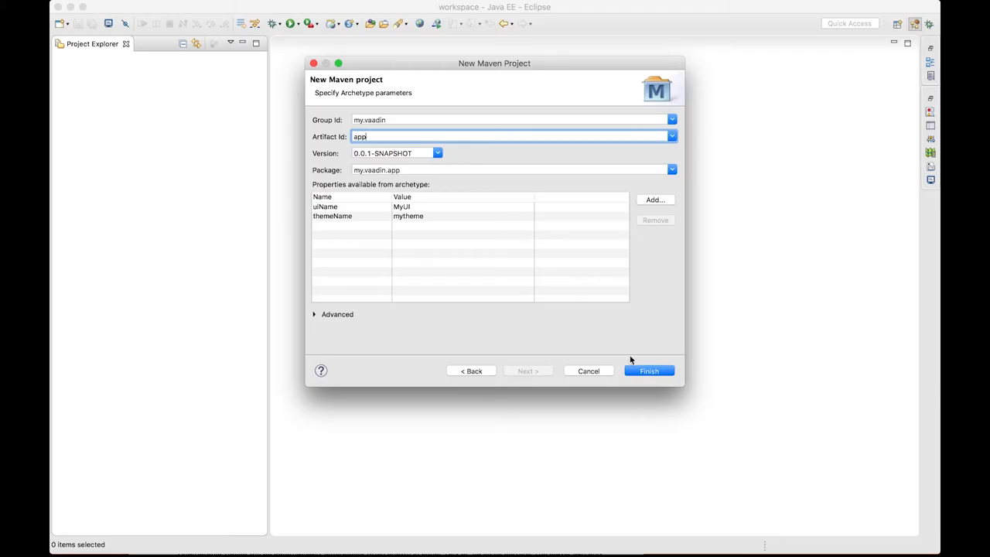
pyautogui.click(649, 370)
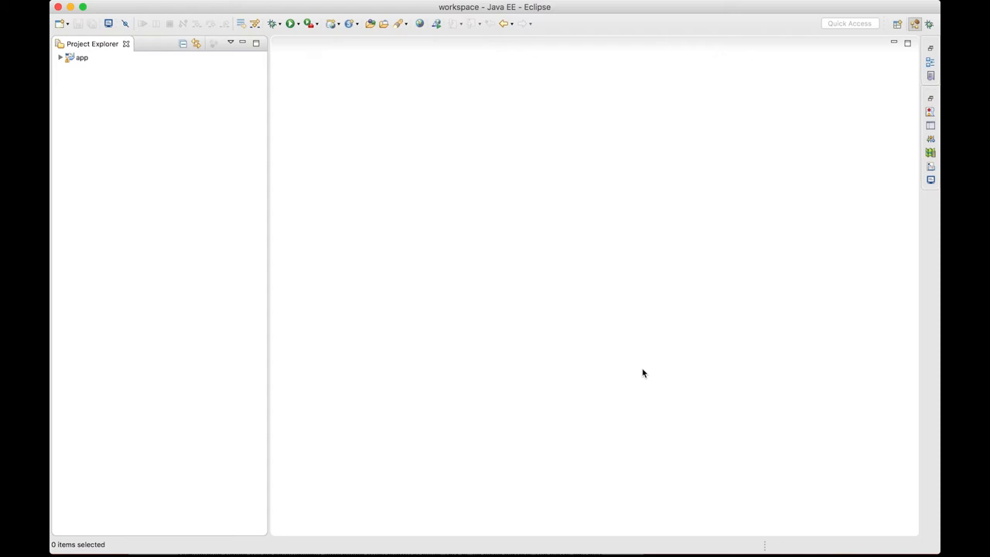
# Step: Open MyUI.java from my.vaadin.app and append setContent(layout); to init()
pyautogui.click(61, 58)
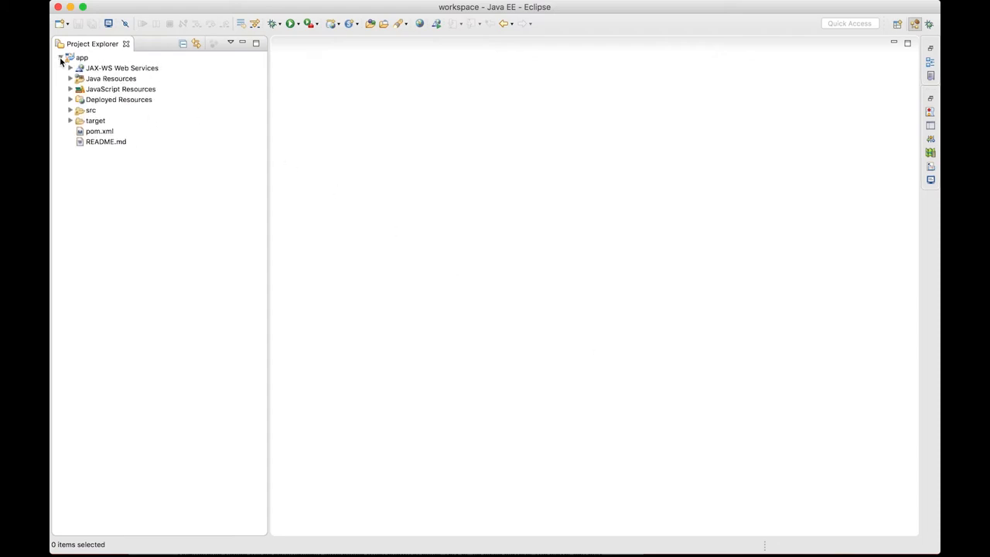
pyautogui.click(70, 78)
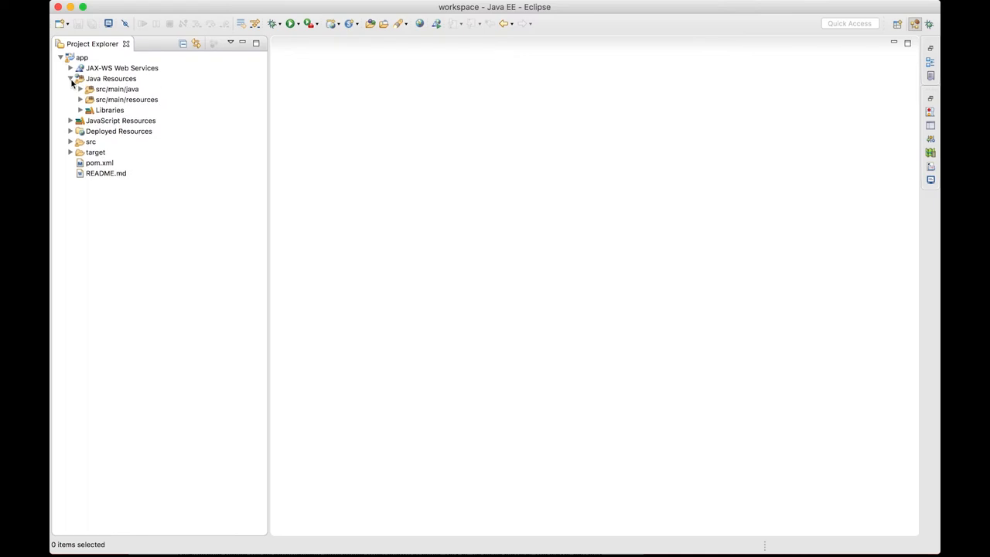
pyautogui.click(81, 89)
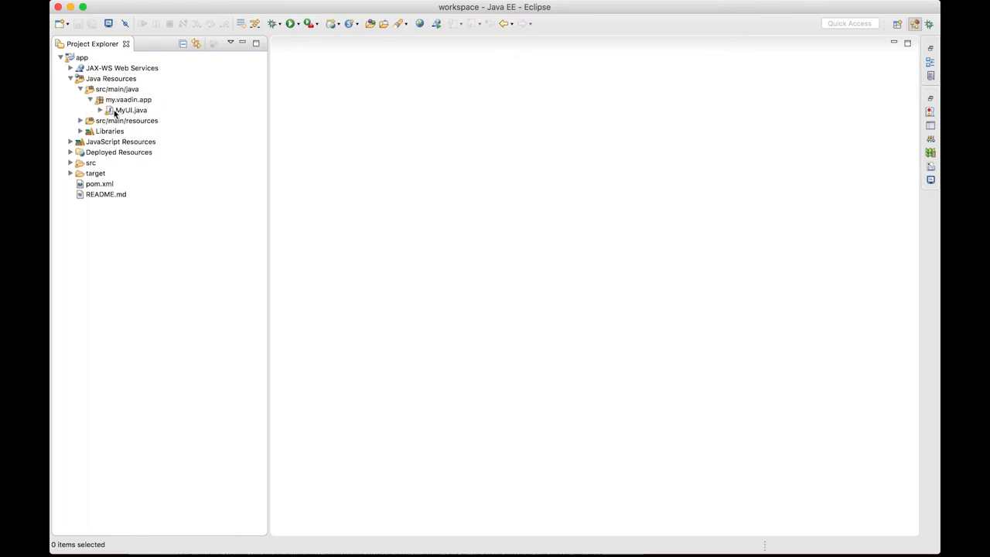
pyautogui.doubleClick(130, 110)
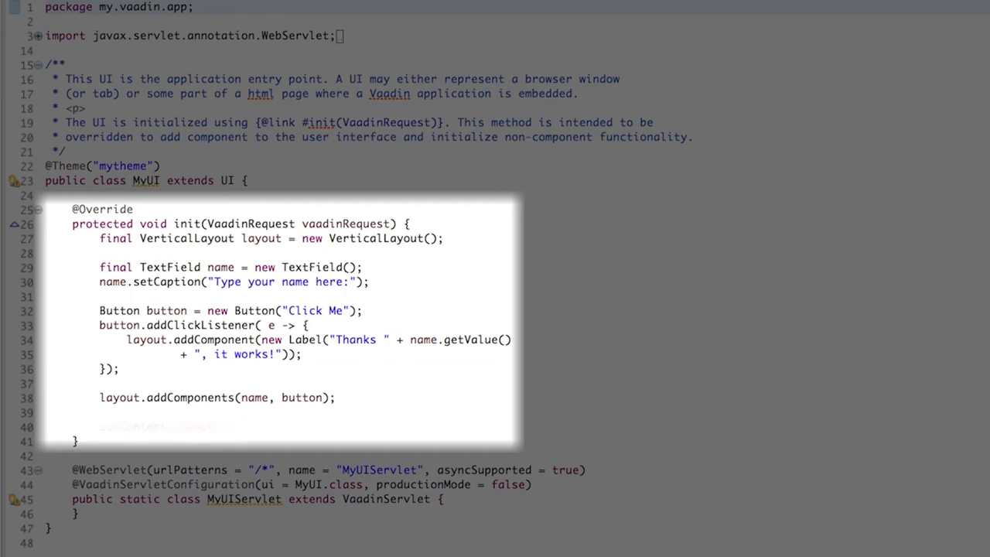
pyautogui.write('setContent(layout);')
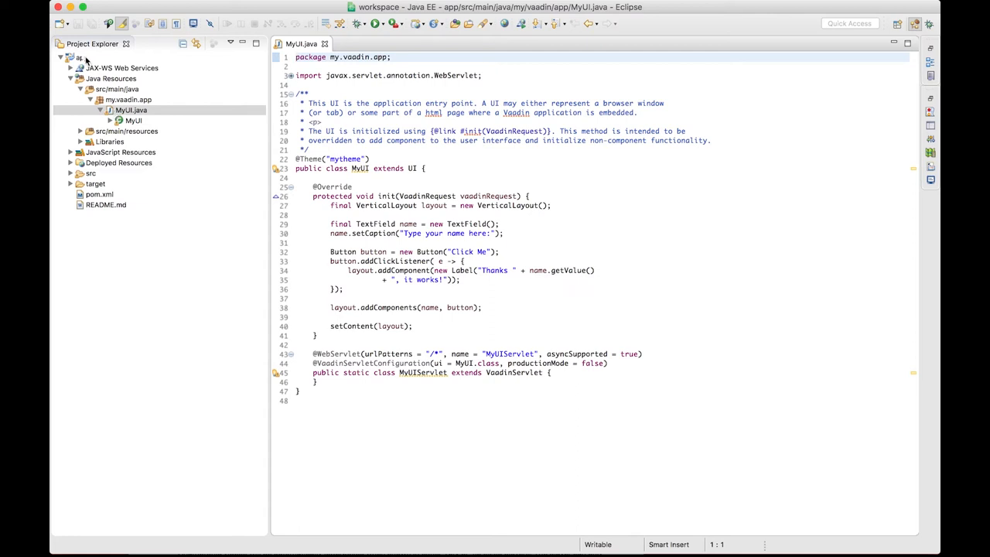
# Step: Create a Maven debug configuration named 'Run on Jetty' with goal jetty:run
pyautogui.rightClick(78, 57)
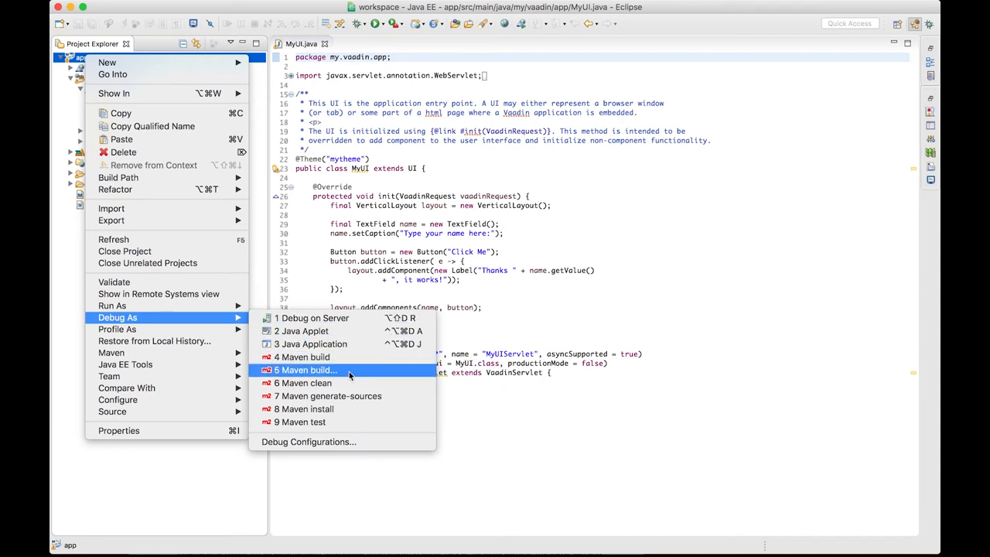
pyautogui.click(307, 369)
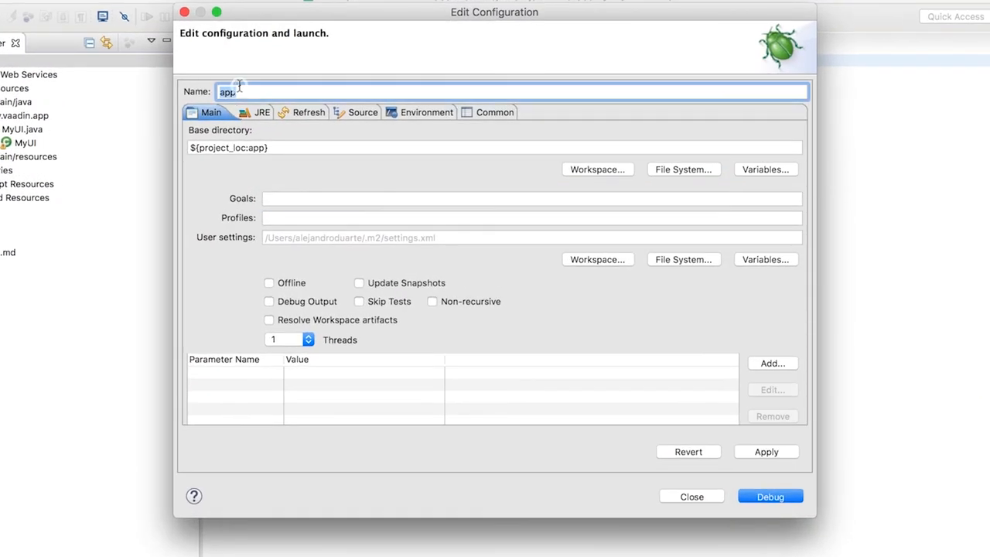
pyautogui.write('Run on')
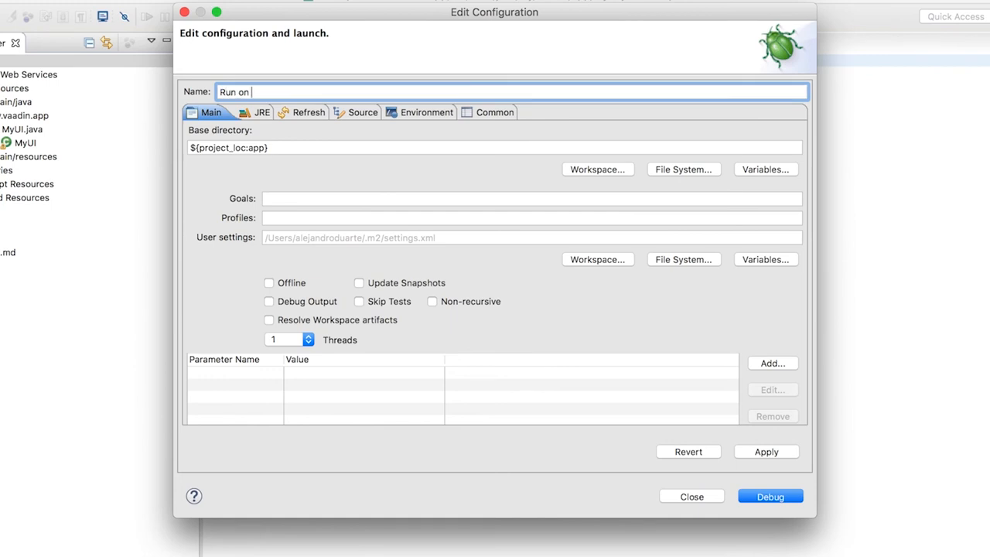
pyautogui.write('Jetty')
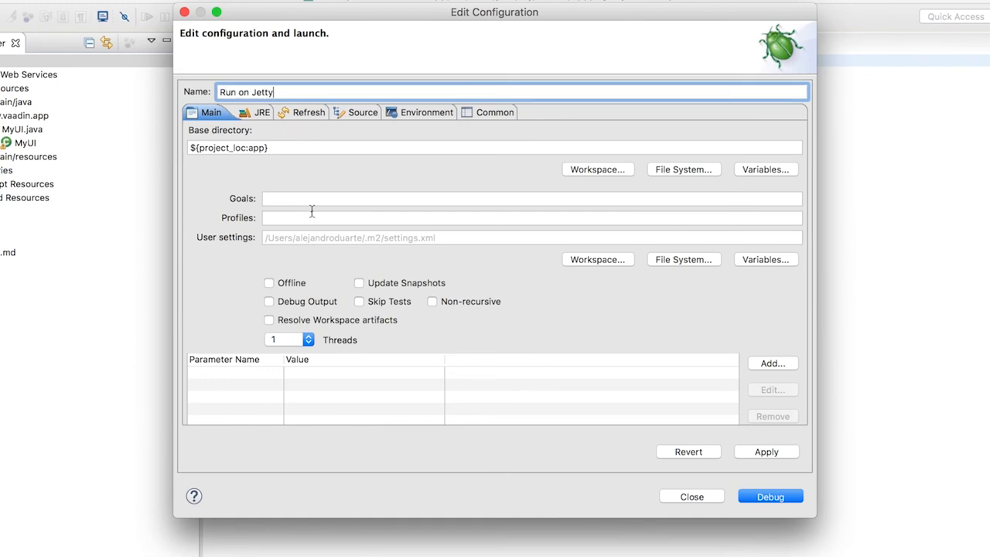
pyautogui.write('jetty:run')
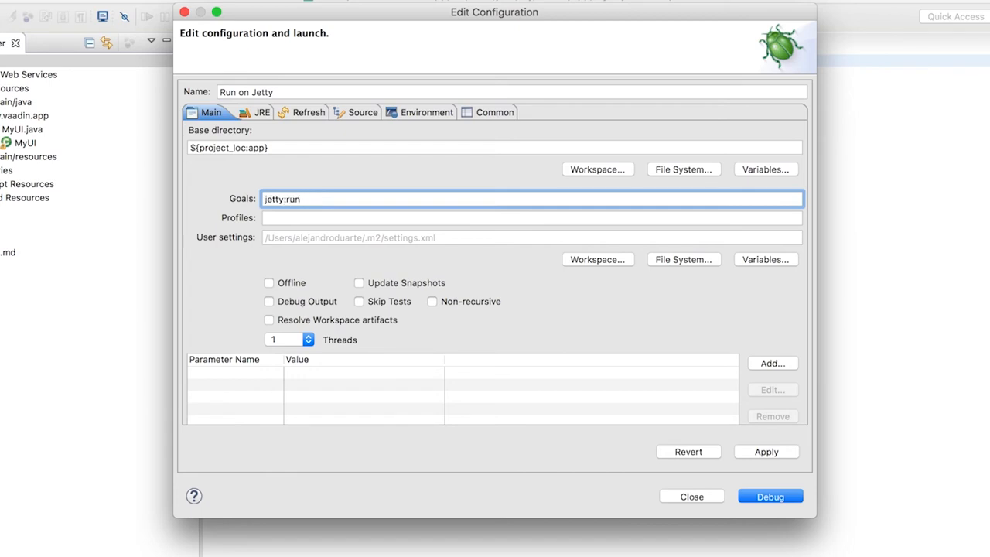
pyautogui.click(301, 199)
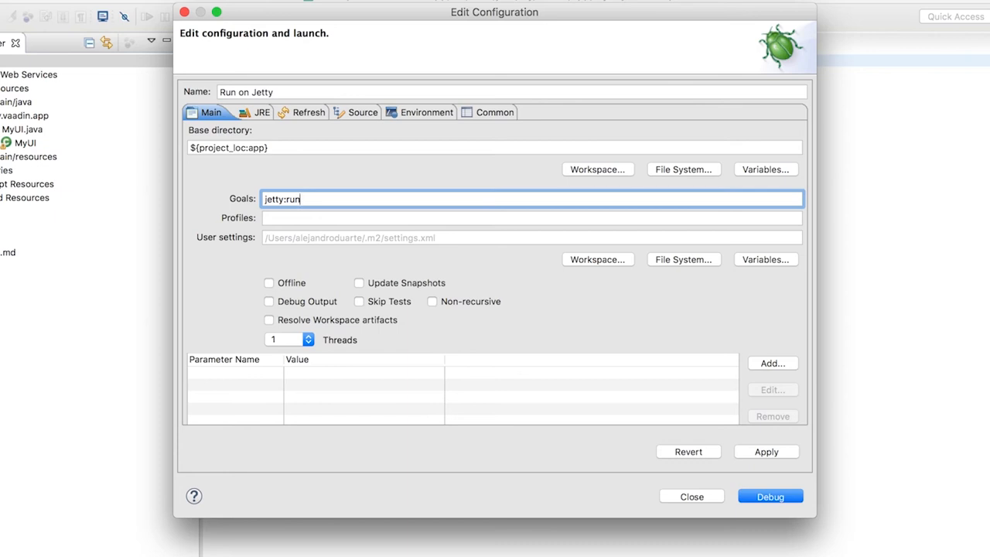
# Step: Add the app Java project as a source container for the configuration
pyautogui.click(353, 112)
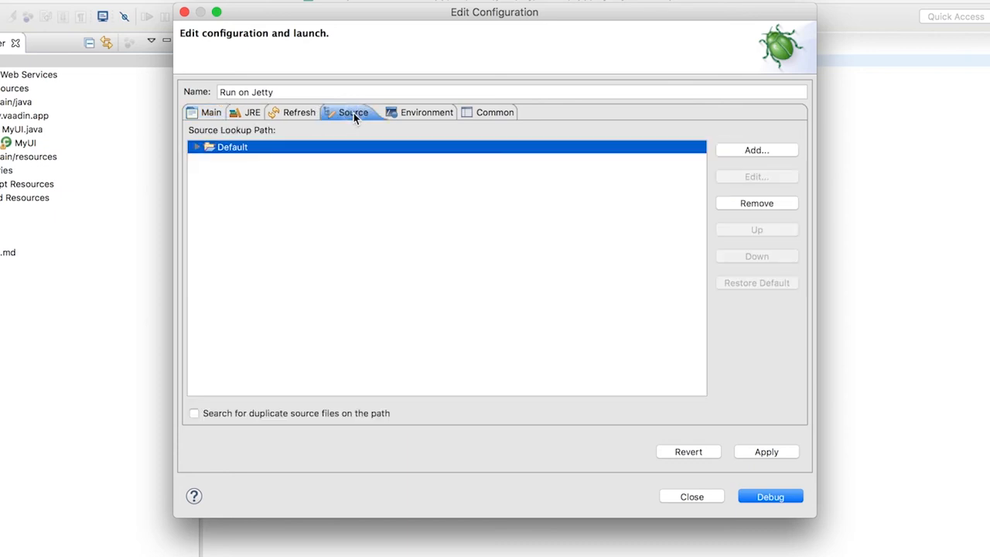
pyautogui.click(756, 149)
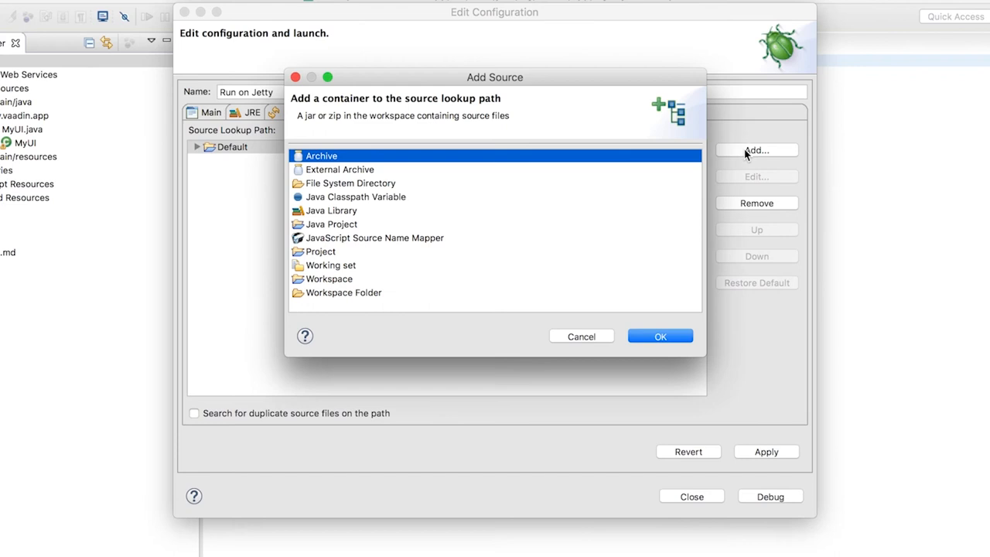
pyautogui.click(331, 224)
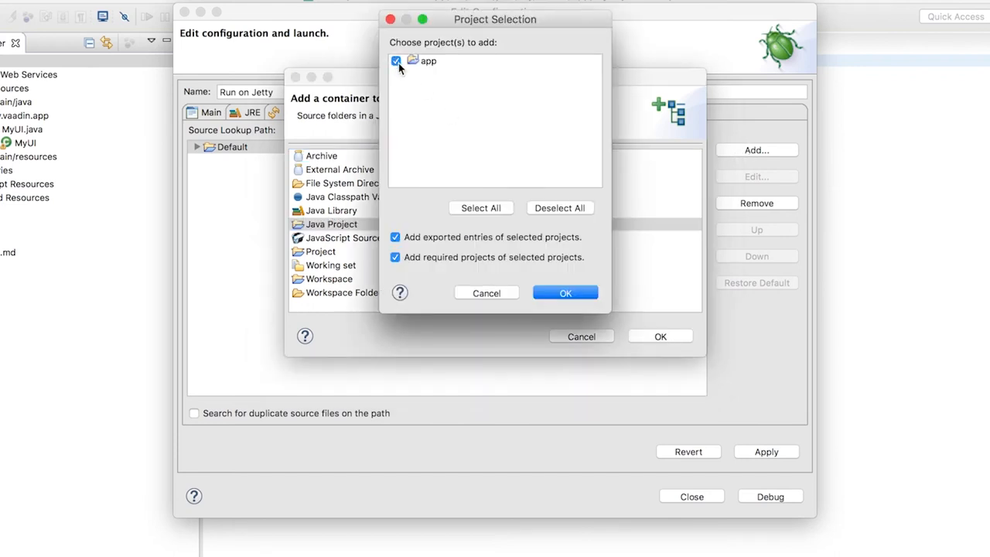
pyautogui.click(566, 293)
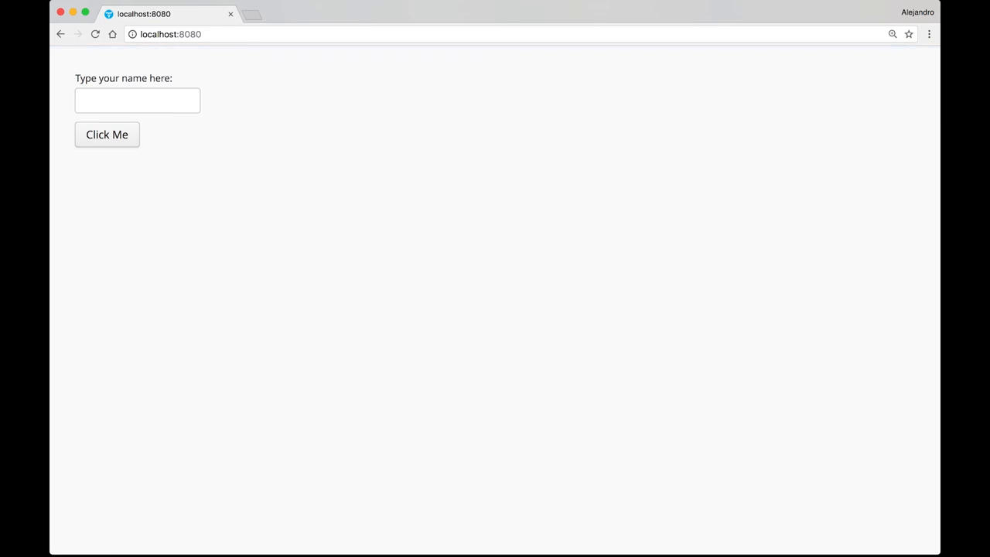
pyautogui.moveTo(227, 170)
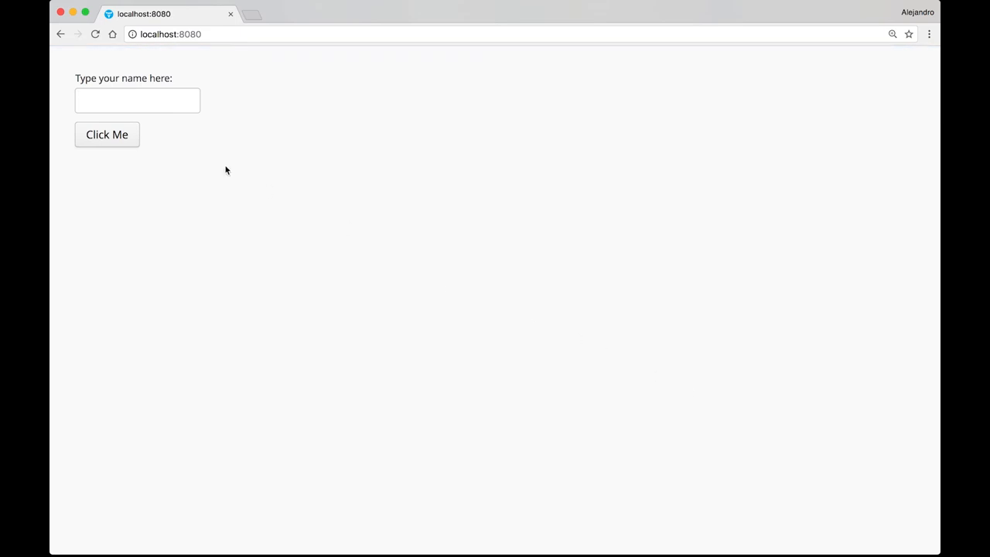
# Step: Enter 'Alejand' in the app's name field and press Click Me
pyautogui.write('Alejand')
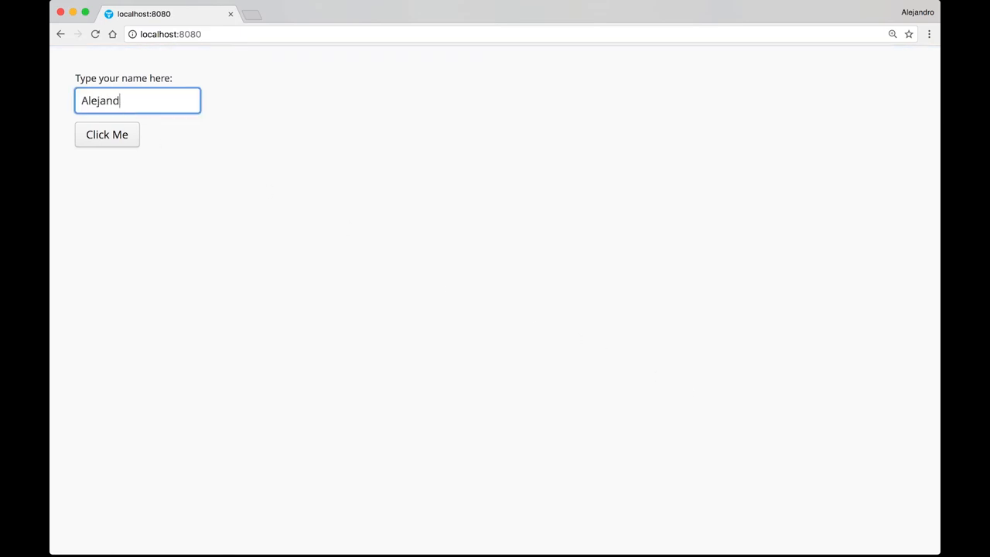
pyautogui.click(106, 135)
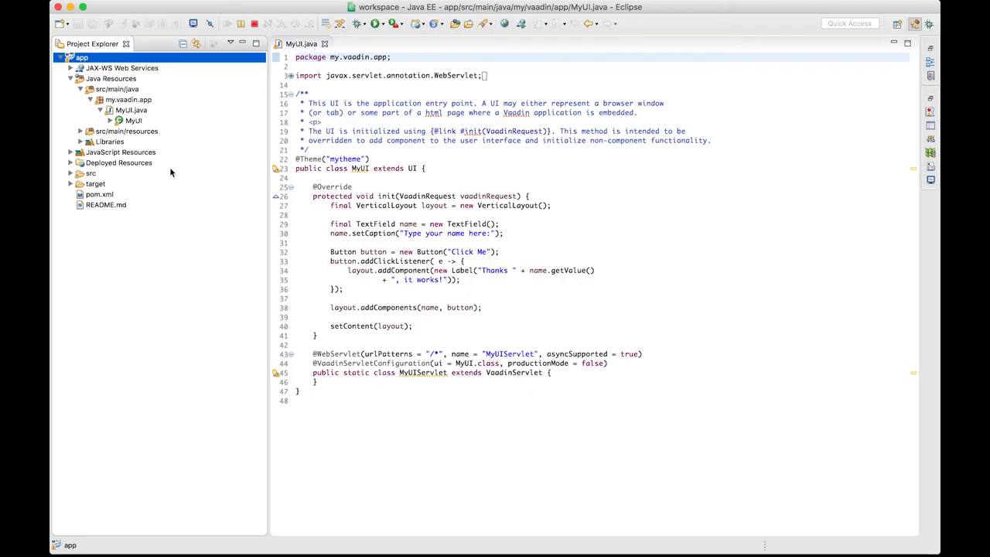
pyautogui.moveTo(302, 279)
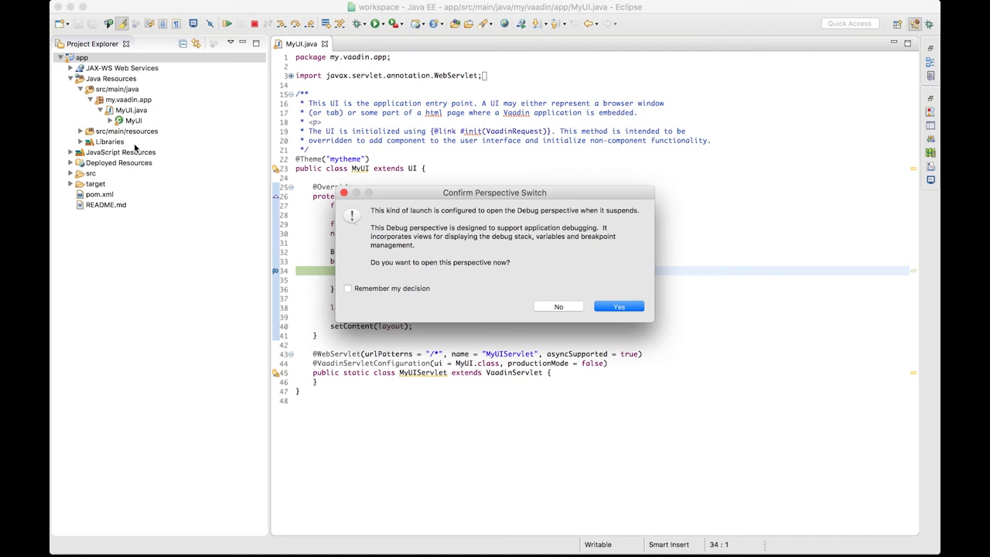
# Step: Switch to the Debug perspective, inspect the click event's fields, and open the debug launches list
pyautogui.click(619, 307)
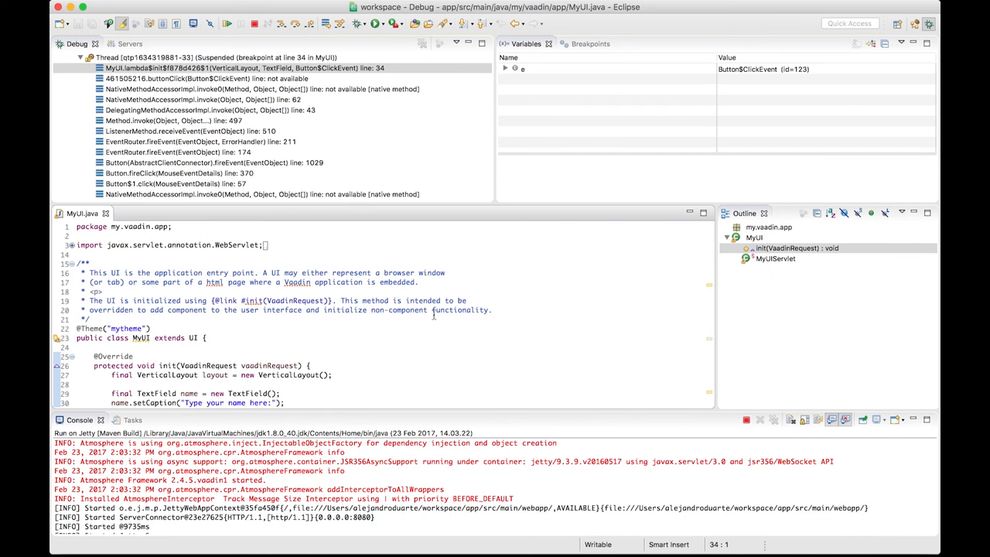
pyautogui.scroll(-3)
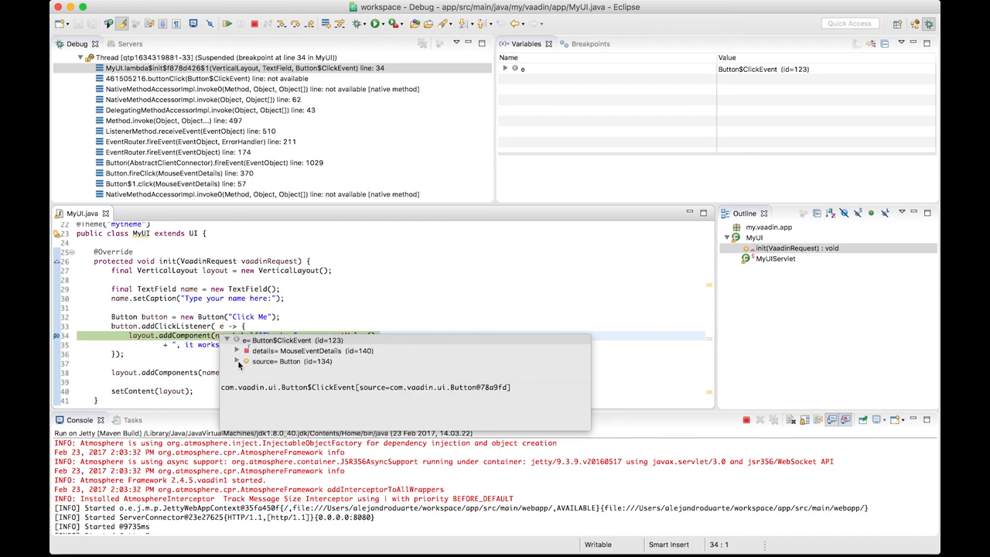
pyautogui.click(237, 362)
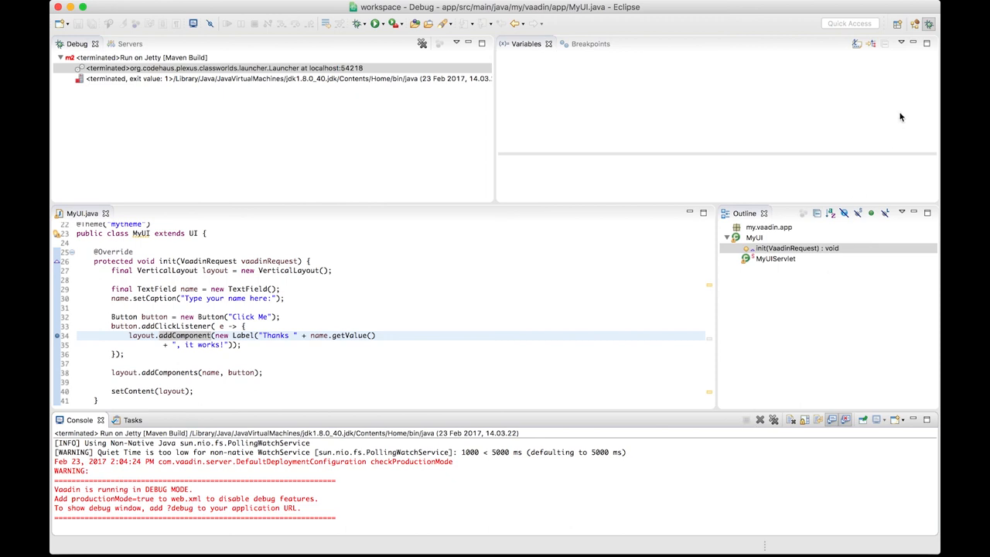
pyautogui.moveTo(915, 27)
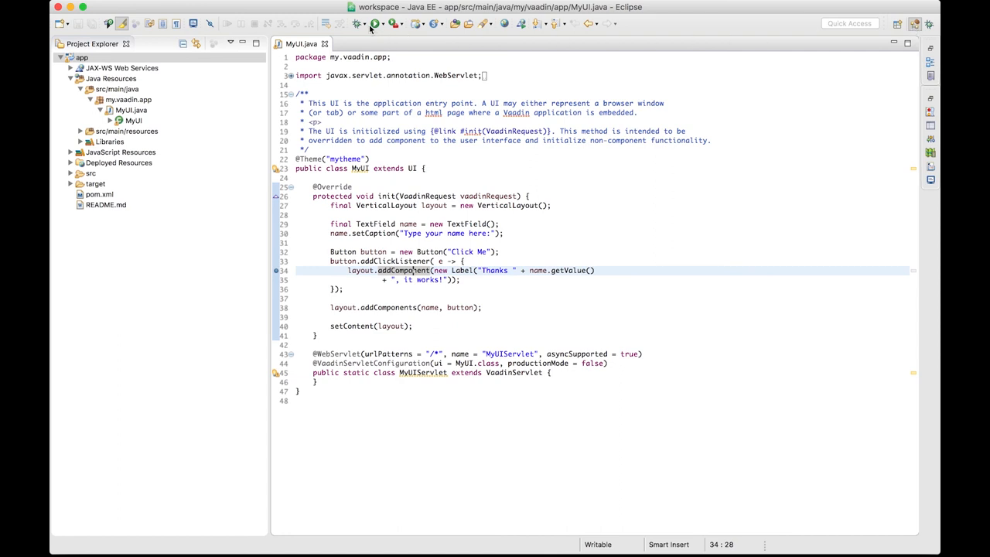
pyautogui.click(402, 24)
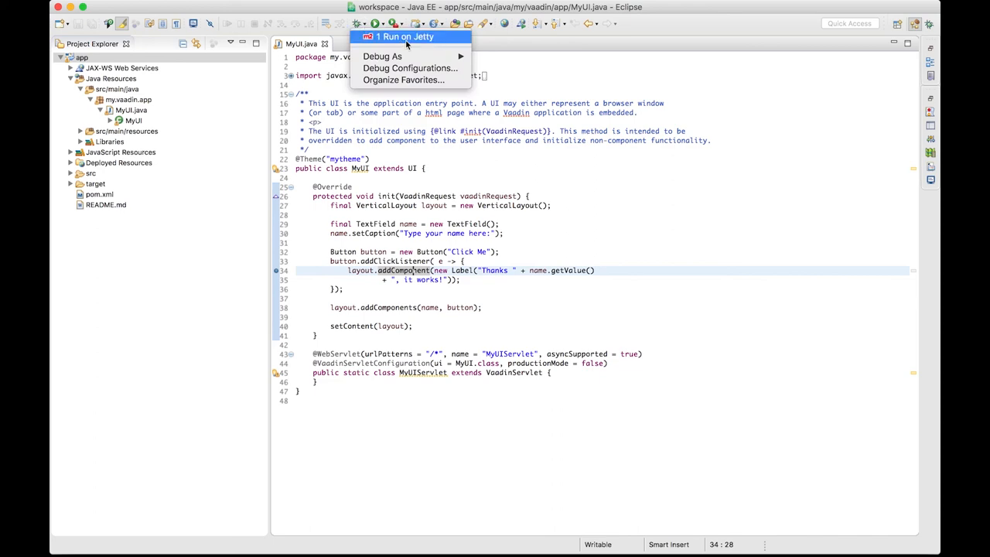